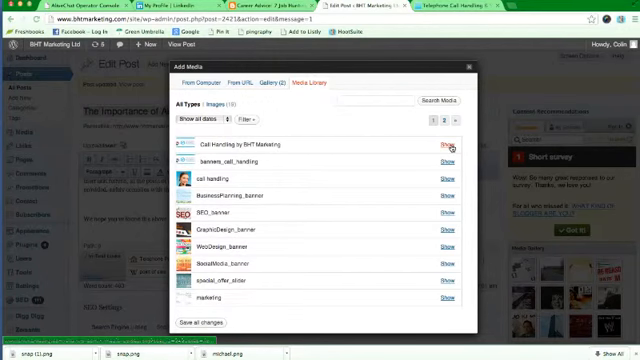
# Show the Call Handling by BHT Marketing image details and clear its Link URL.
pyautogui.click(451, 146)
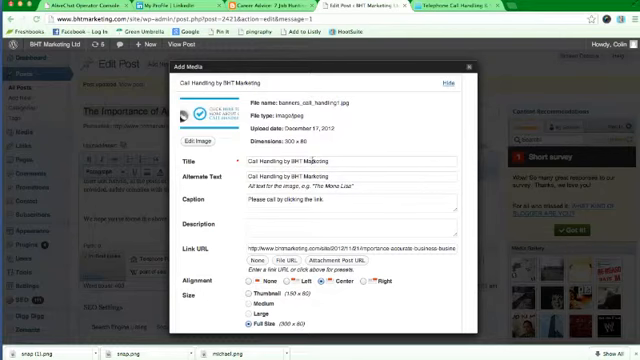
pyautogui.tripleClick(330, 159)
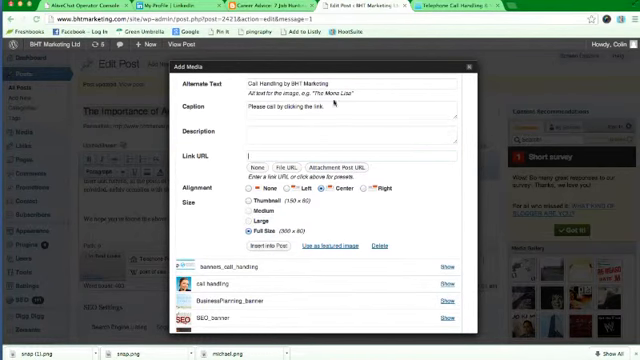
# Get the call handling services page address from the Telephone Call Handling tab for the link.
pyautogui.click(470, 10)
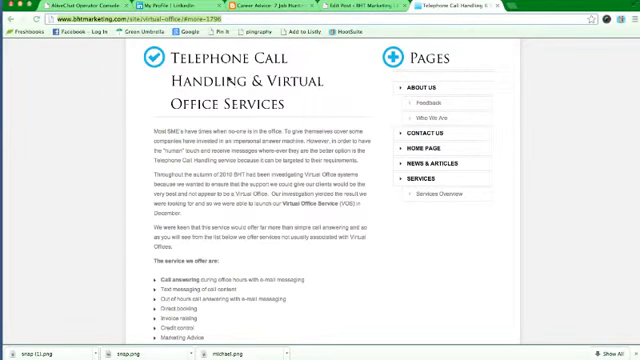
pyautogui.scroll(-3)
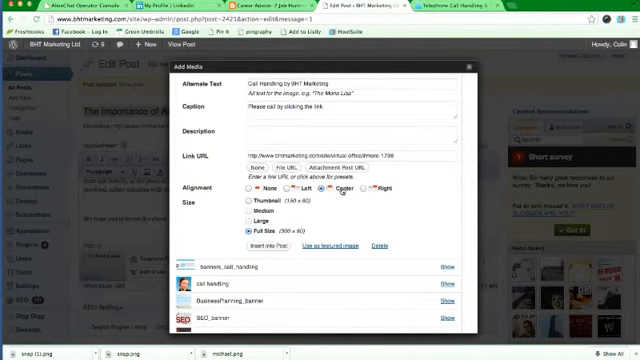
pyautogui.click(242, 188)
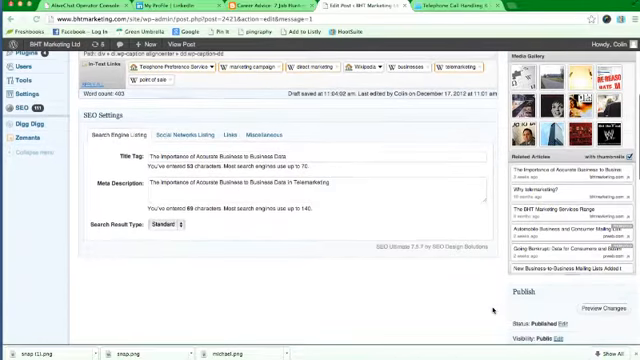
# Update the post from the Publish box to save the new banner.
pyautogui.scroll(-3)
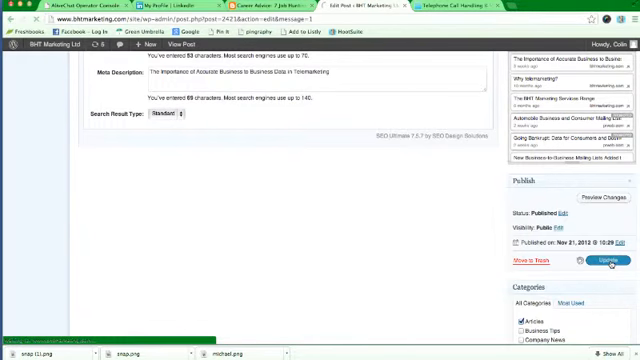
pyautogui.click(595, 260)
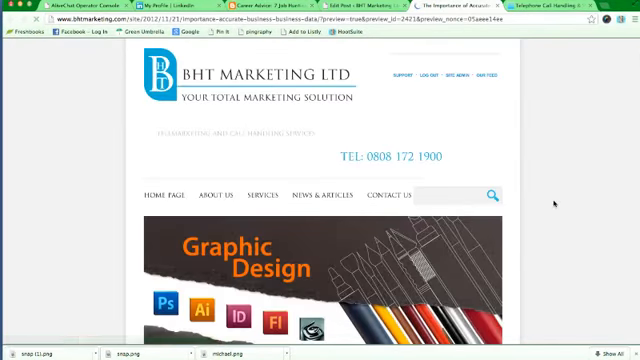
# Scroll the post preview down to the call handling banner and its caption.
pyautogui.scroll(-3)
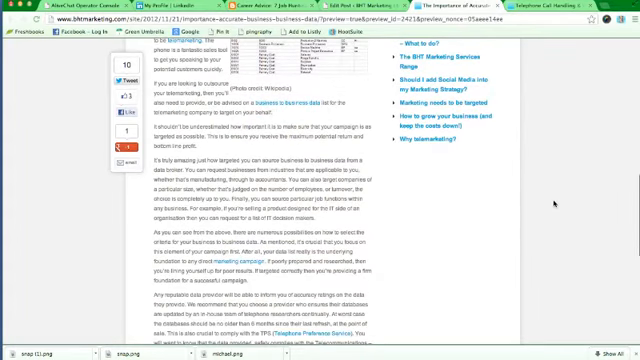
pyautogui.scroll(-3)
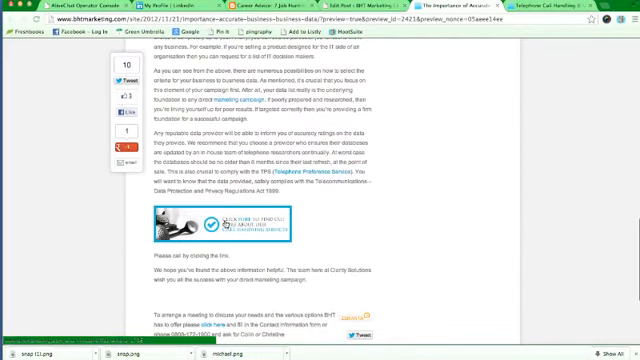